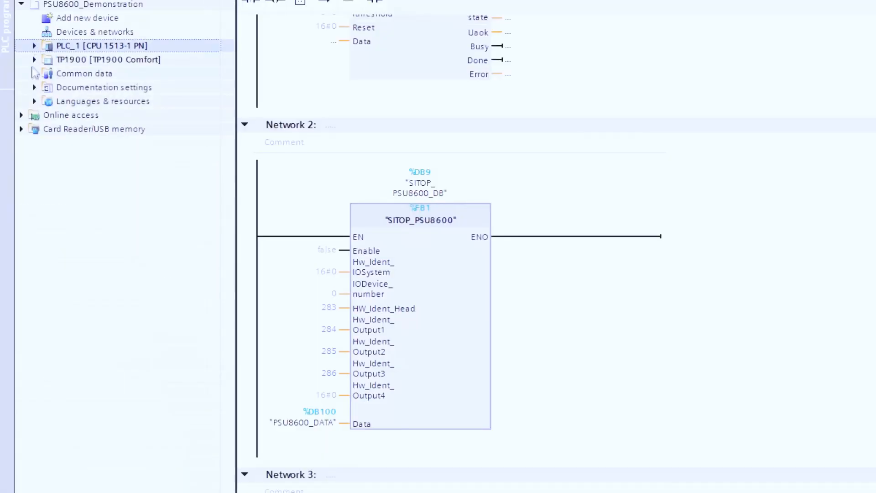
Step: Expand TP1900 [TP1900 Comfort] and its Screens folder to list screens 00_Home through 70_PSU8600
click(34, 59)
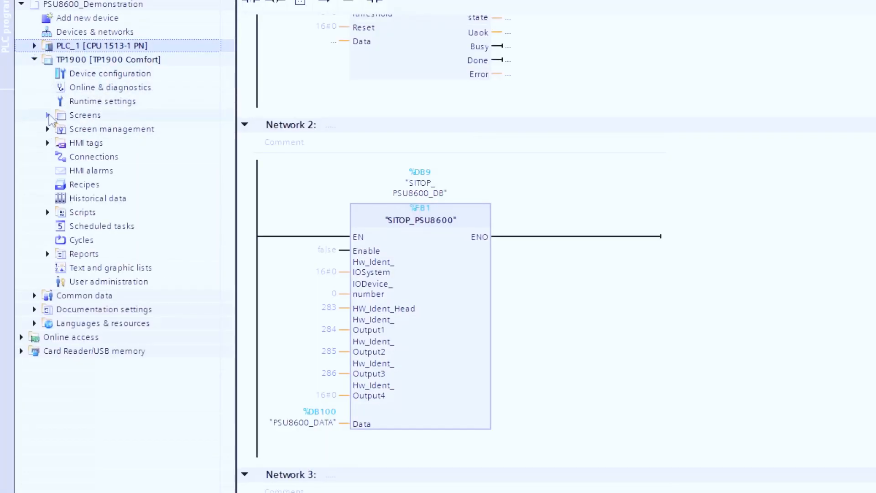
click(48, 115)
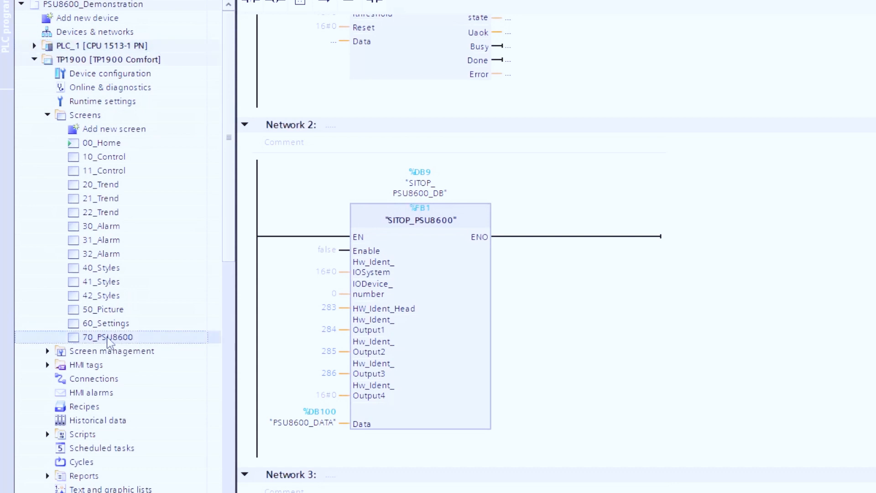